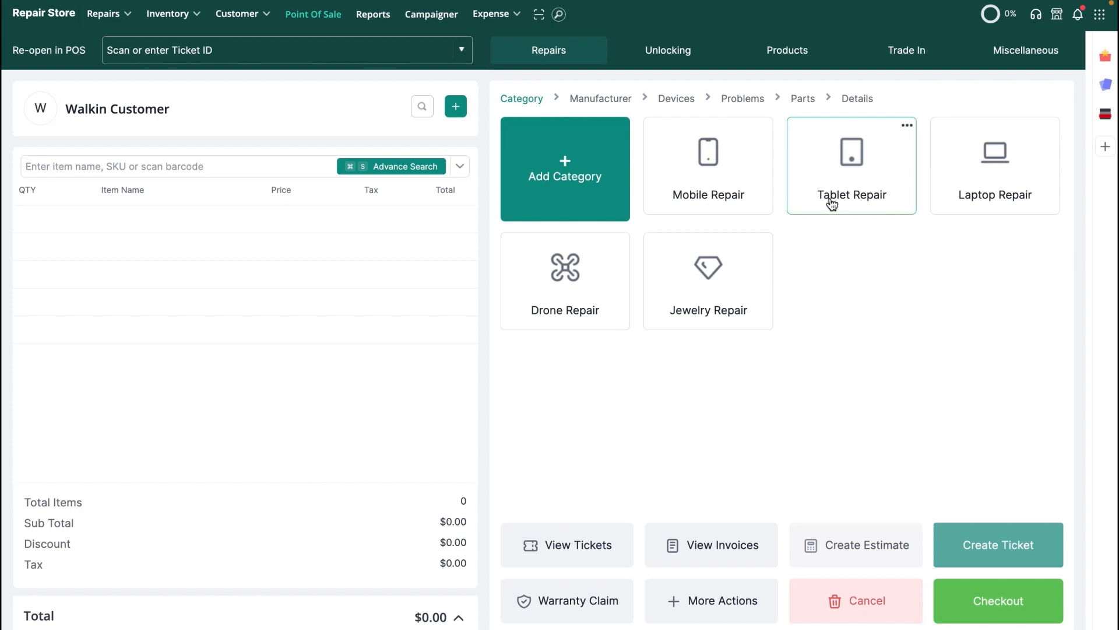
pyautogui.moveTo(878, 281)
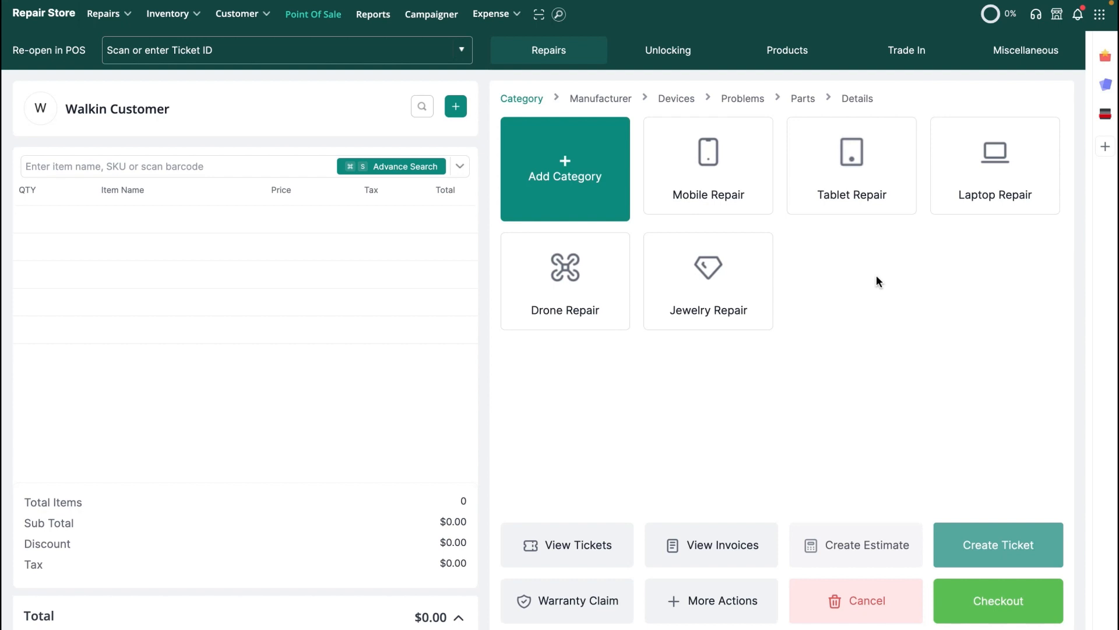
# Select Laptop Repair, Apple (Macbook) A1502 with Screen Replacement and continue to the parts step
pyautogui.click(993, 166)
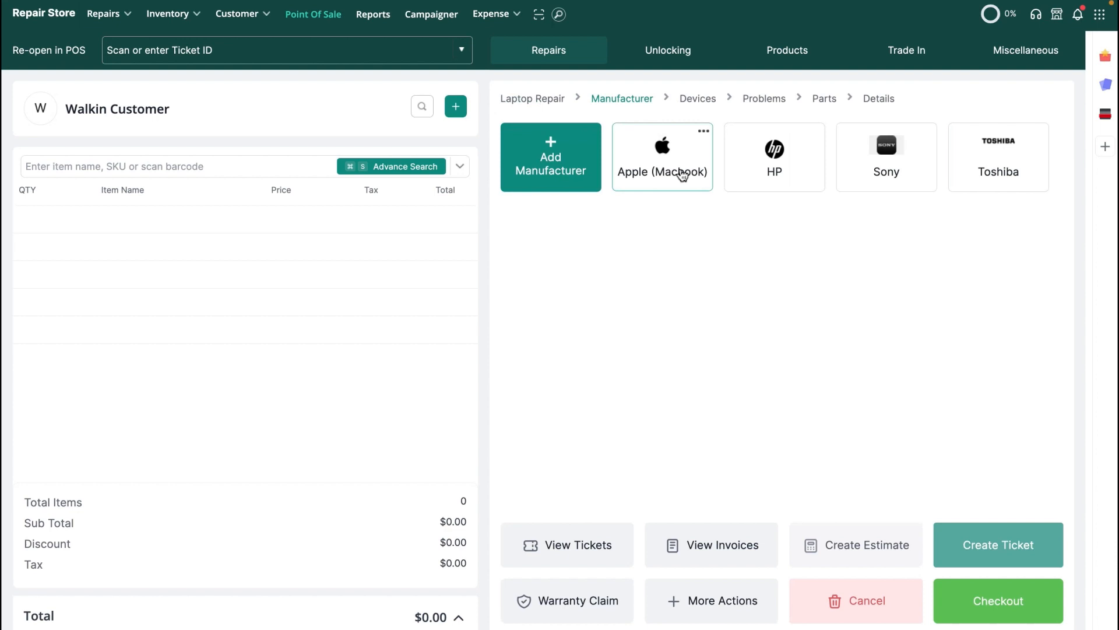
pyautogui.click(661, 157)
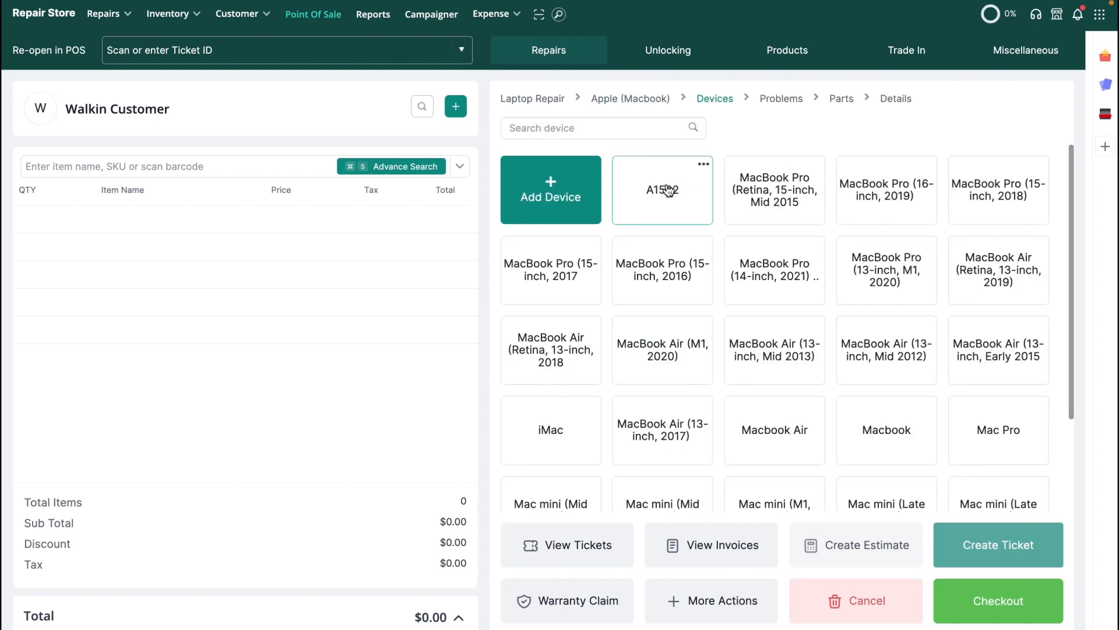
pyautogui.click(662, 190)
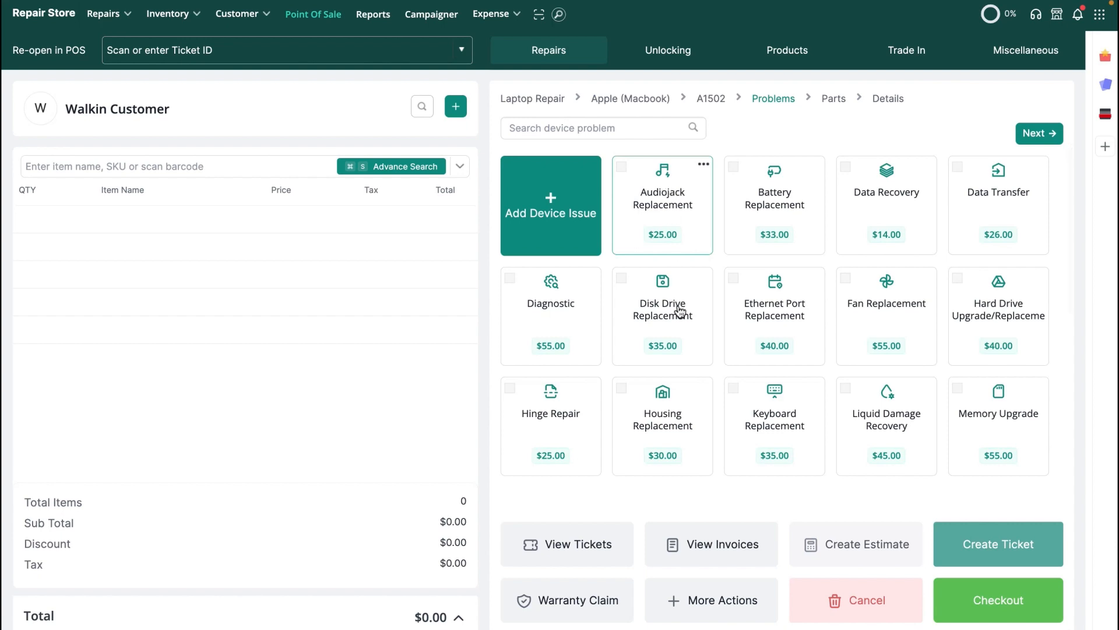
pyautogui.scroll(-3)
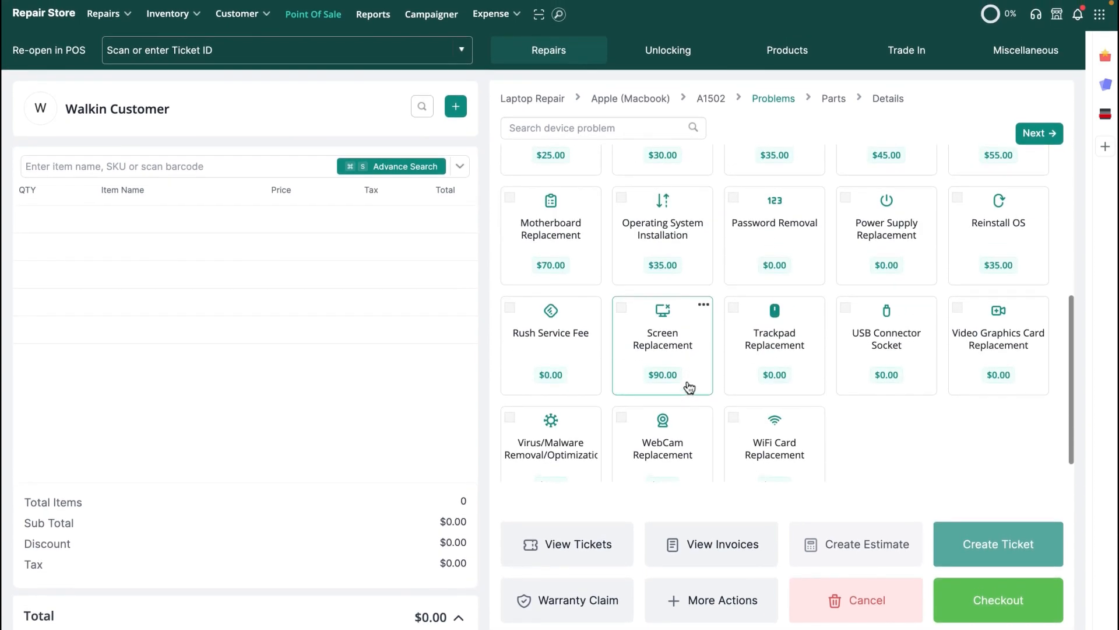
pyautogui.click(622, 307)
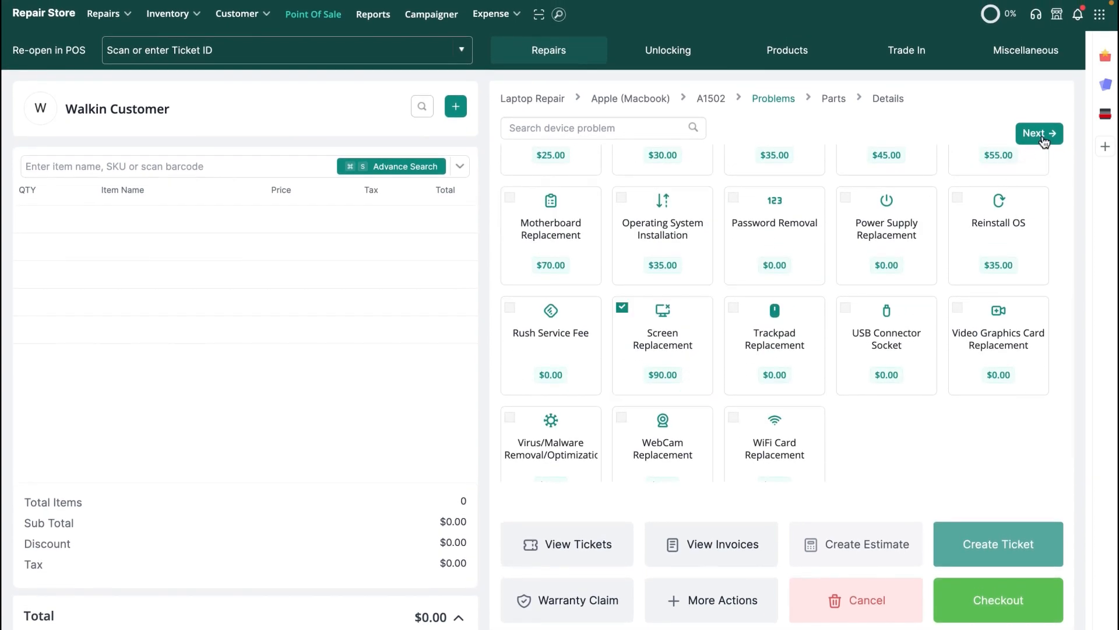
pyautogui.click(1039, 133)
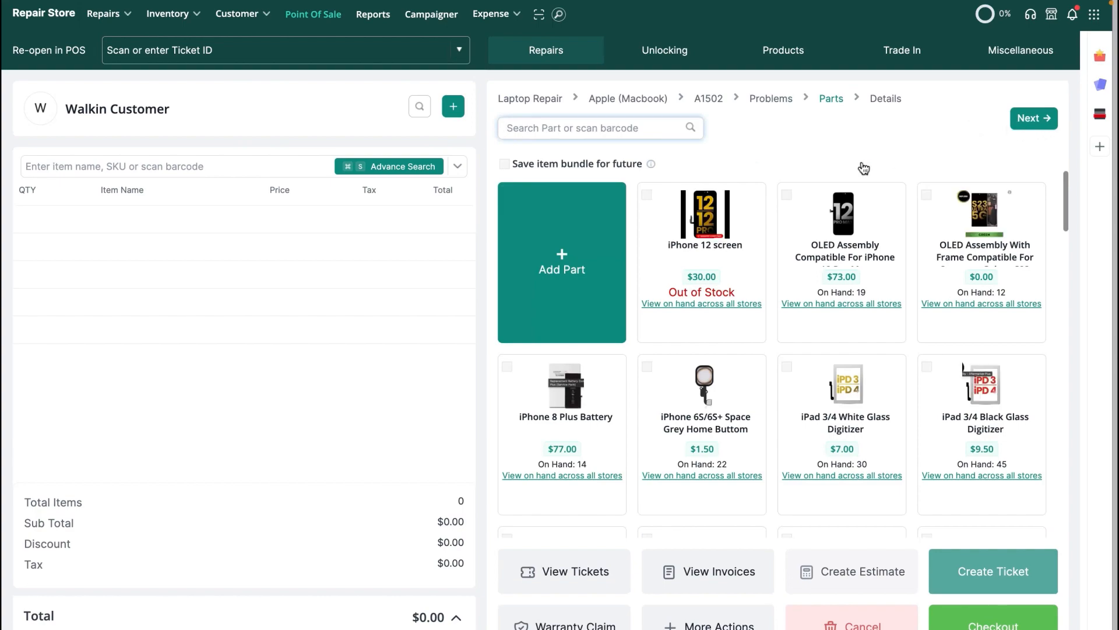
# Add a part to the repair as a Special Part Order
pyautogui.click(562, 263)
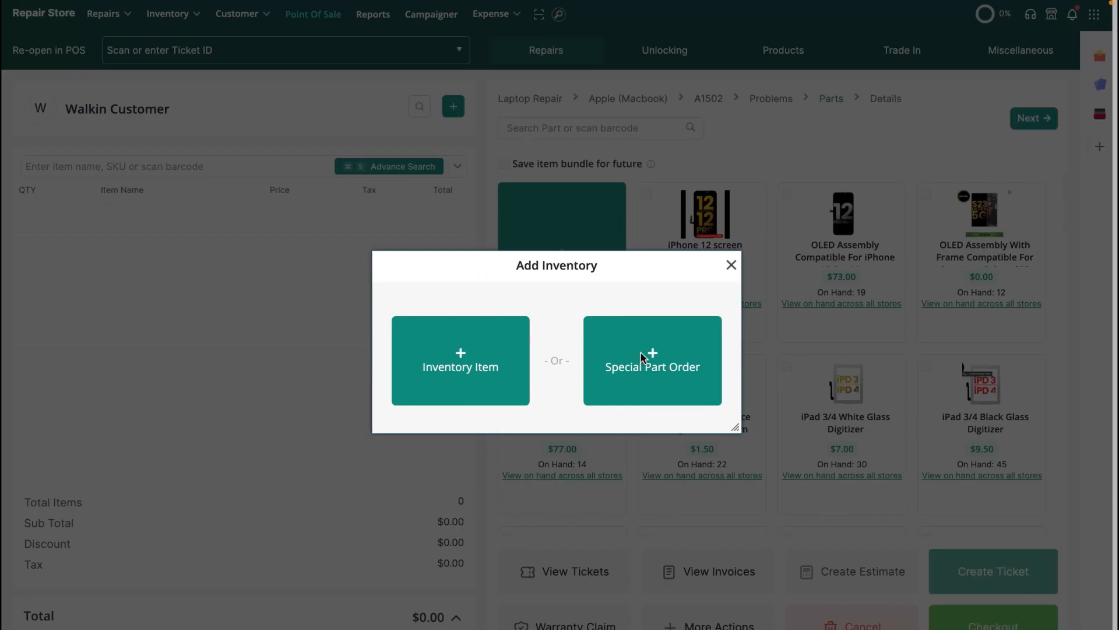
pyautogui.click(651, 360)
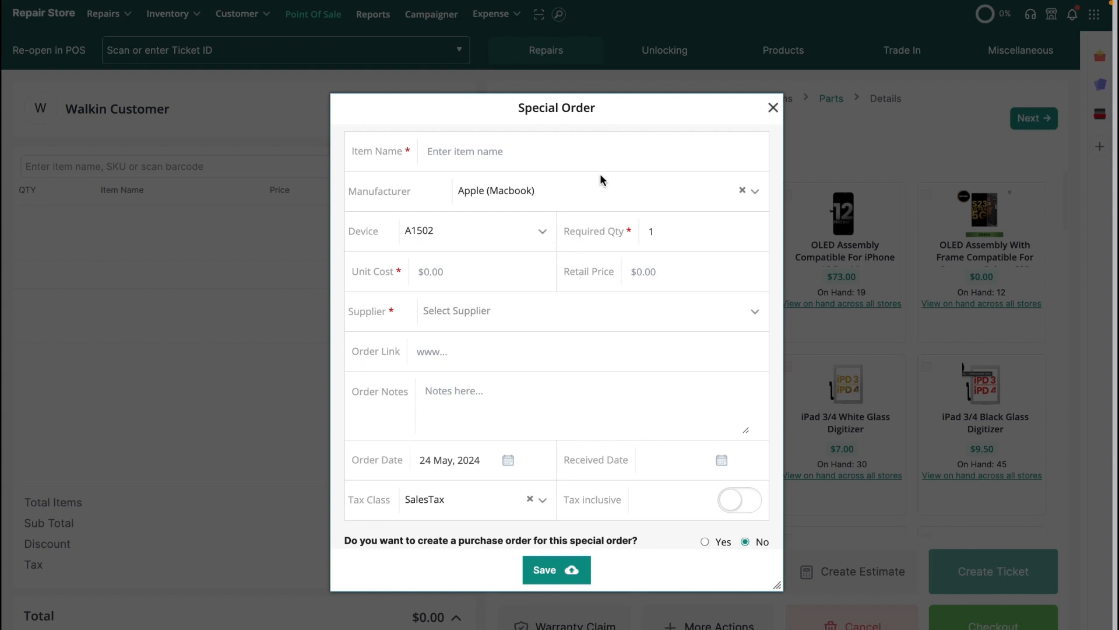
# Save the special order for a 'Mac Screen' part and confirm the A1502 repair into the sale
pyautogui.write('M')
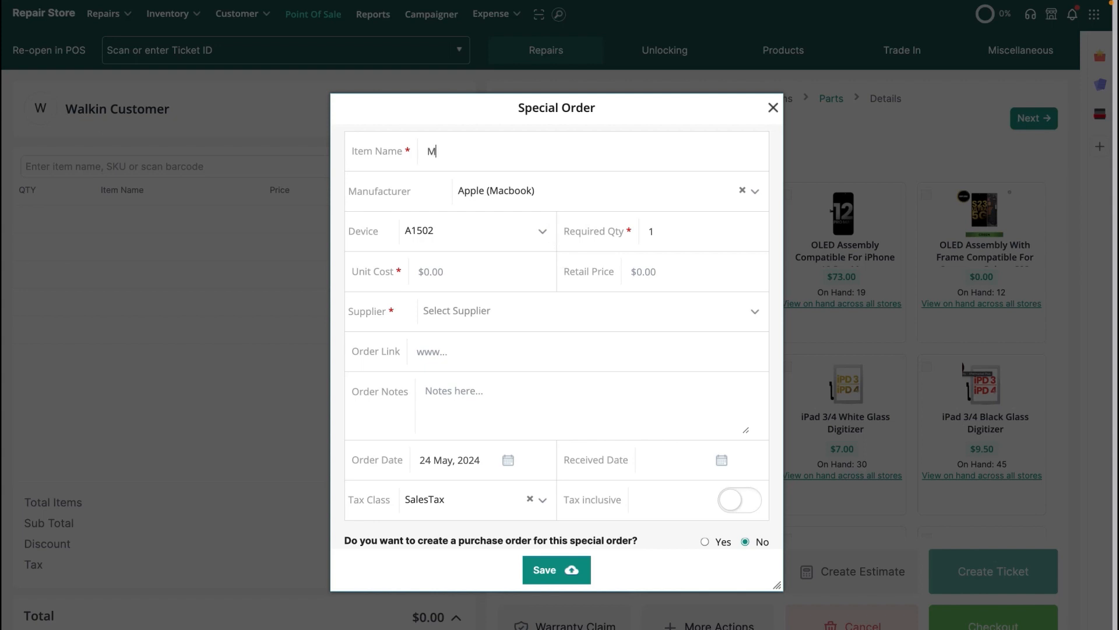
pyautogui.write('ac Screen')
pyautogui.click(693, 272)
pyautogui.write('105')
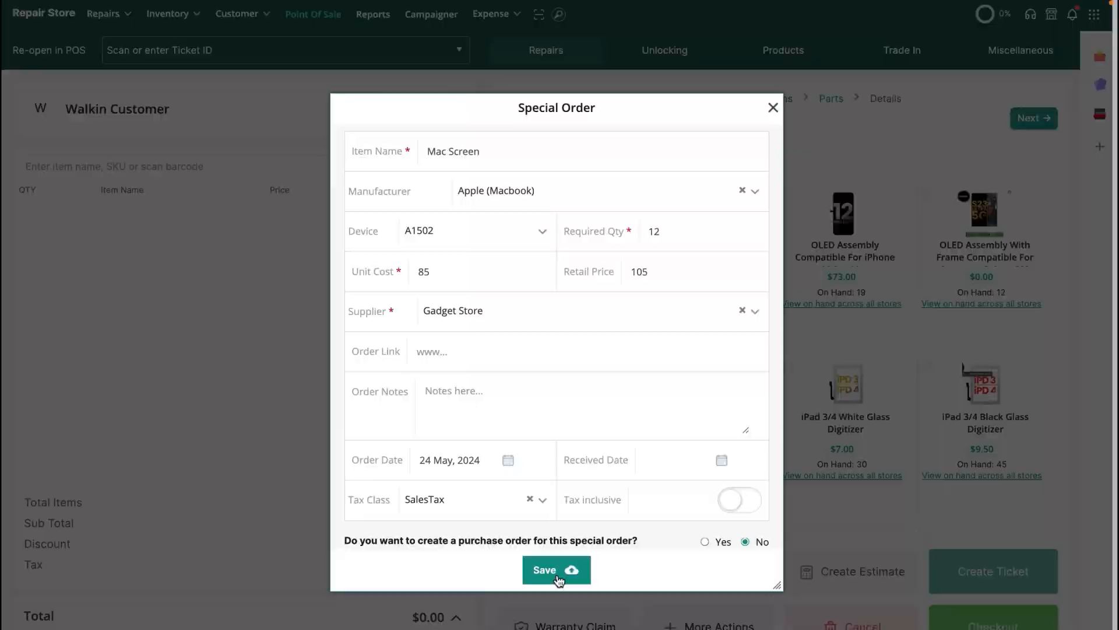
pyautogui.click(556, 570)
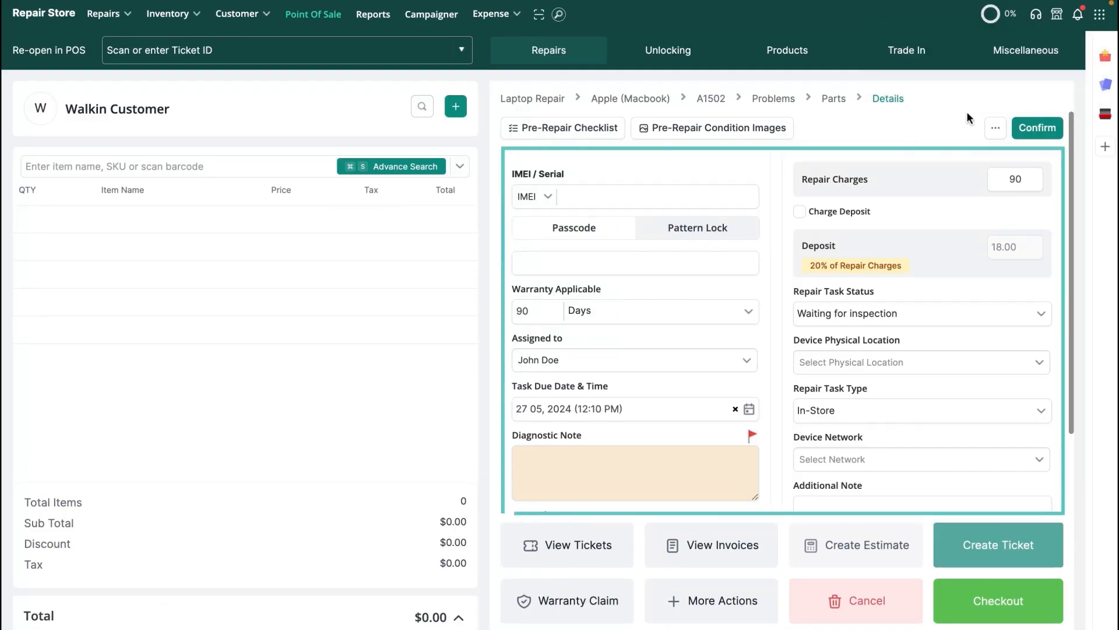
pyautogui.click(1036, 128)
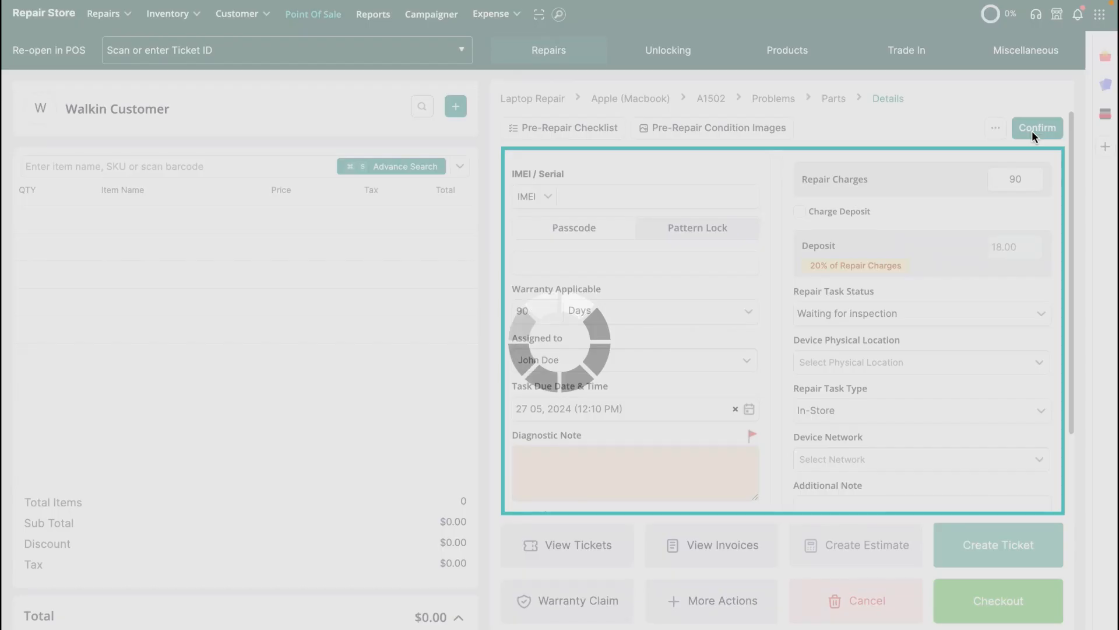
pyautogui.click(1037, 128)
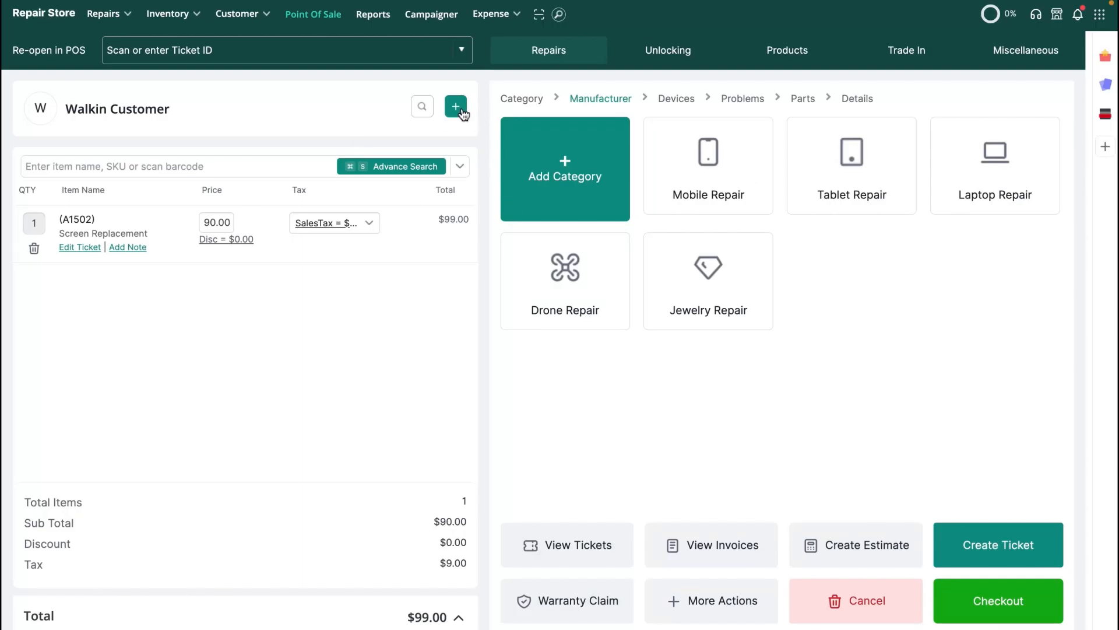
# Attach new customer john Doe to the sale
pyautogui.click(456, 106)
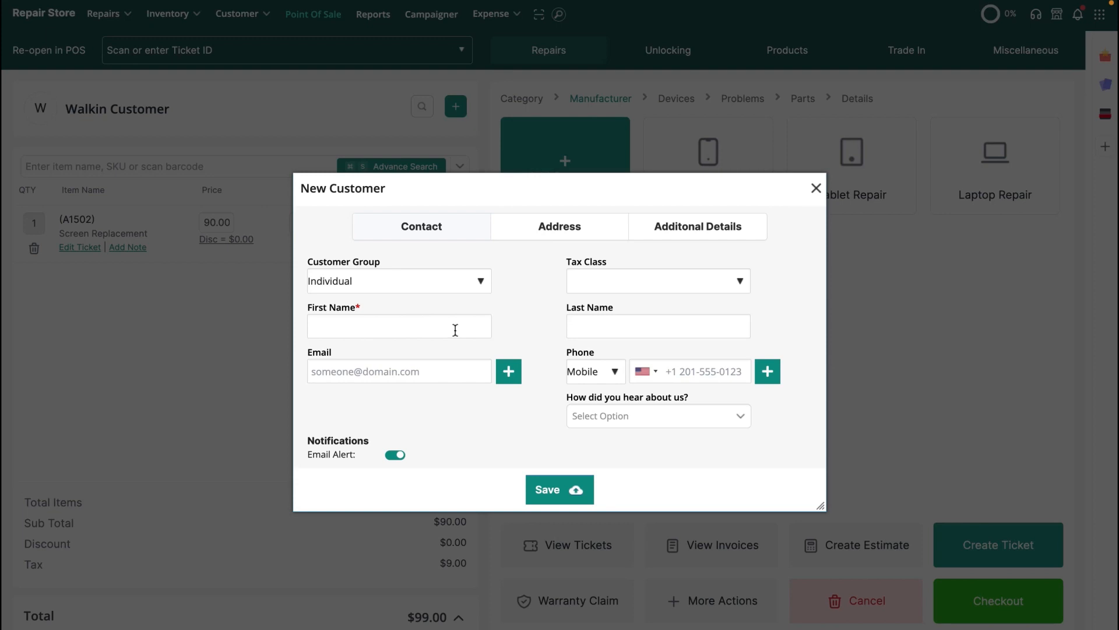
pyautogui.click(657, 327)
pyautogui.write('Doe')
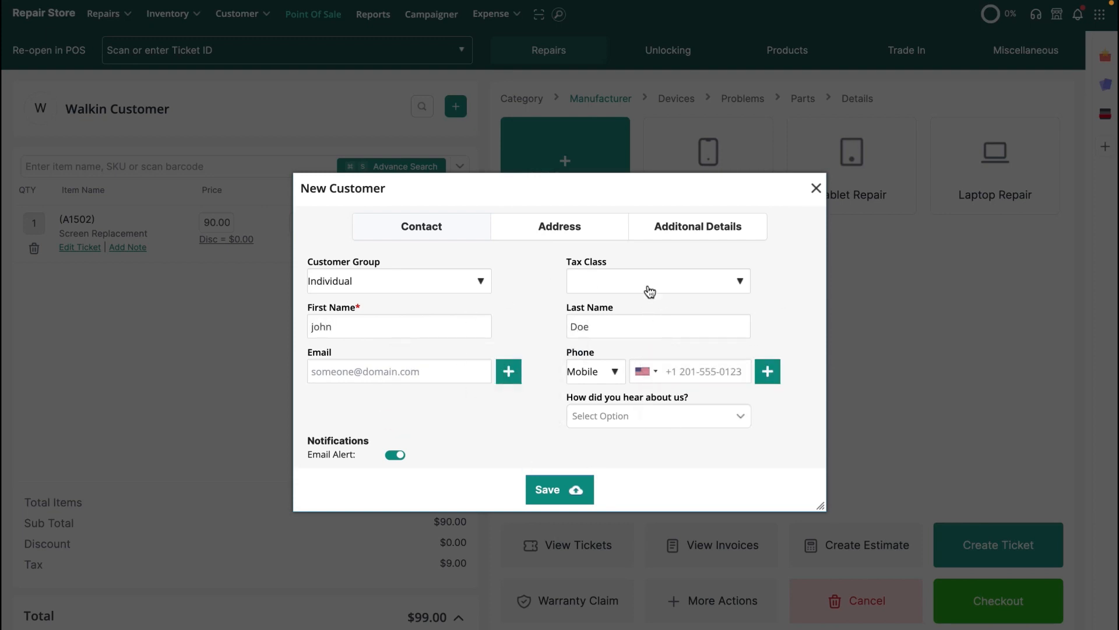
pyautogui.click(559, 488)
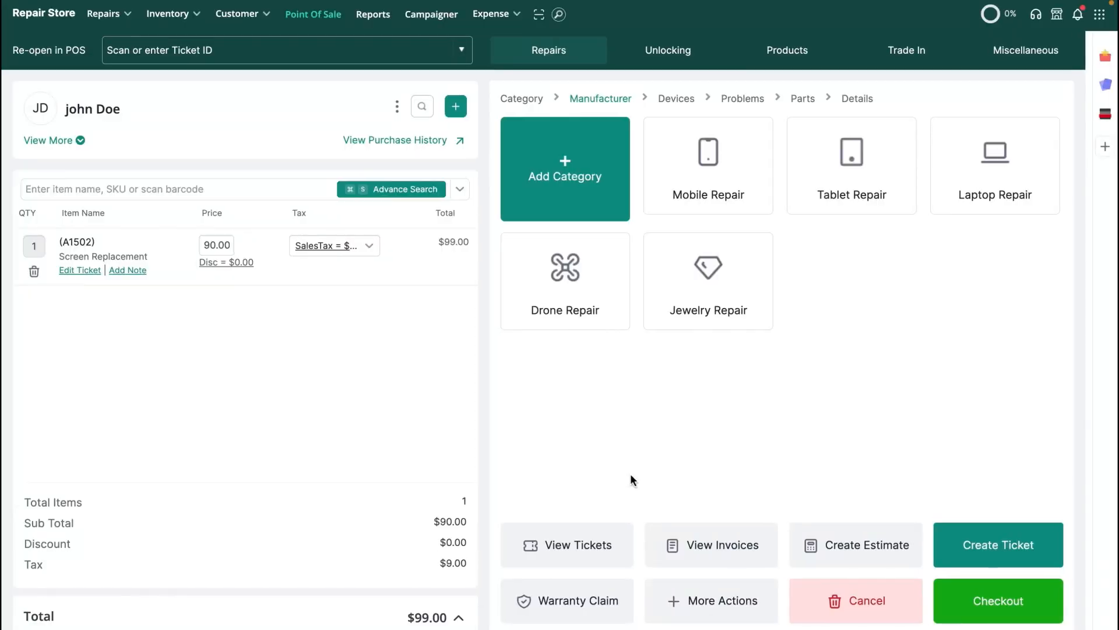
# Create the repair ticket with Proceed Anyway and dismiss the ticket options, leaving the cart empty
pyautogui.click(998, 600)
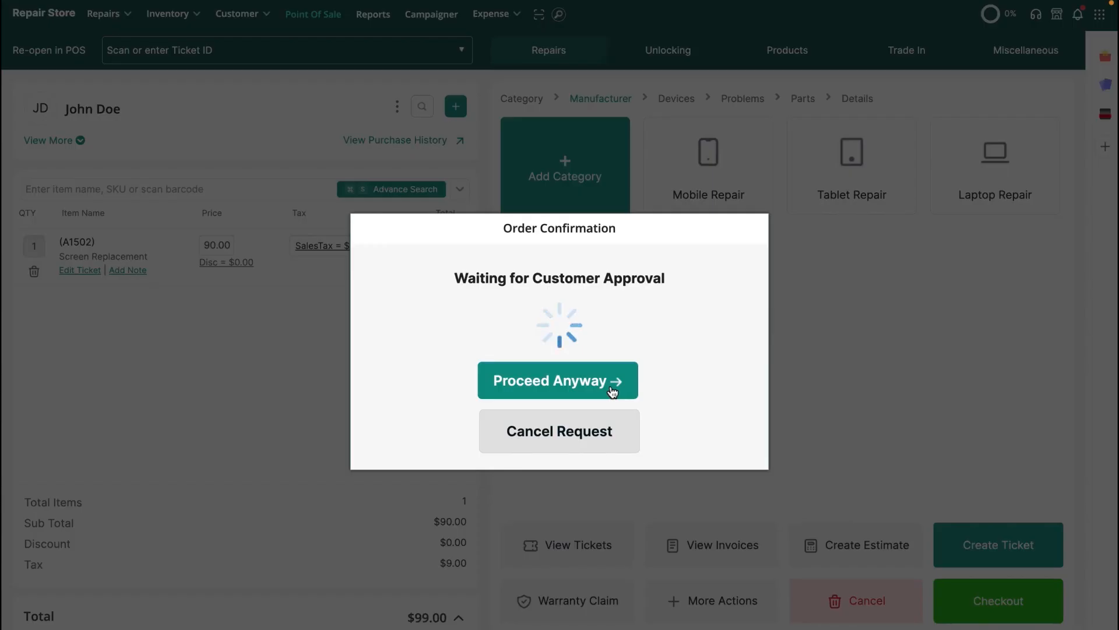
pyautogui.click(559, 380)
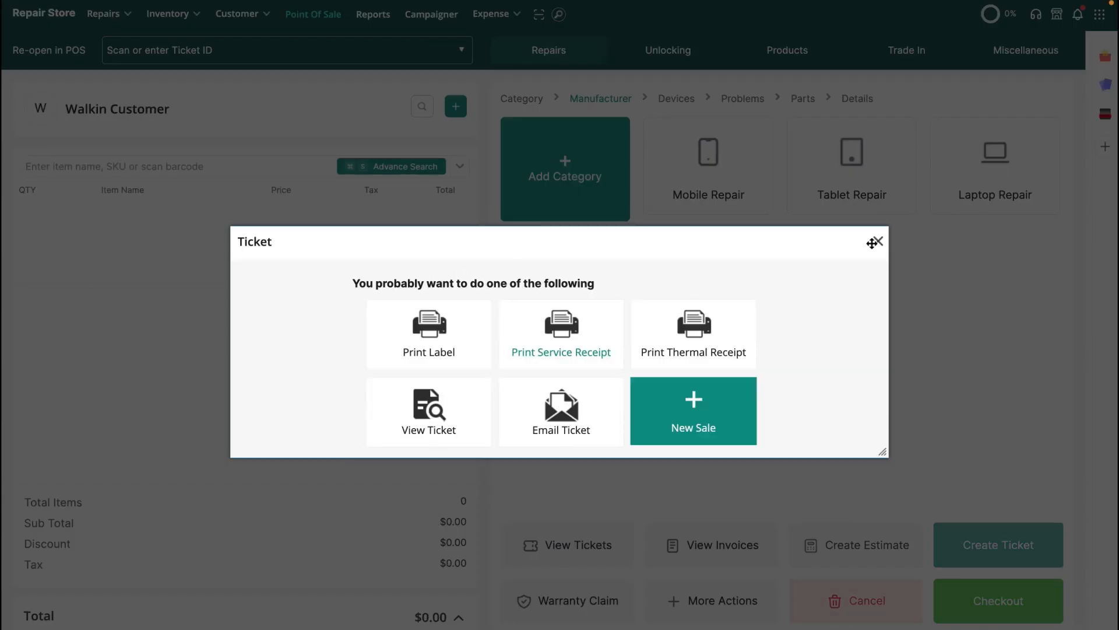
pyautogui.click(881, 242)
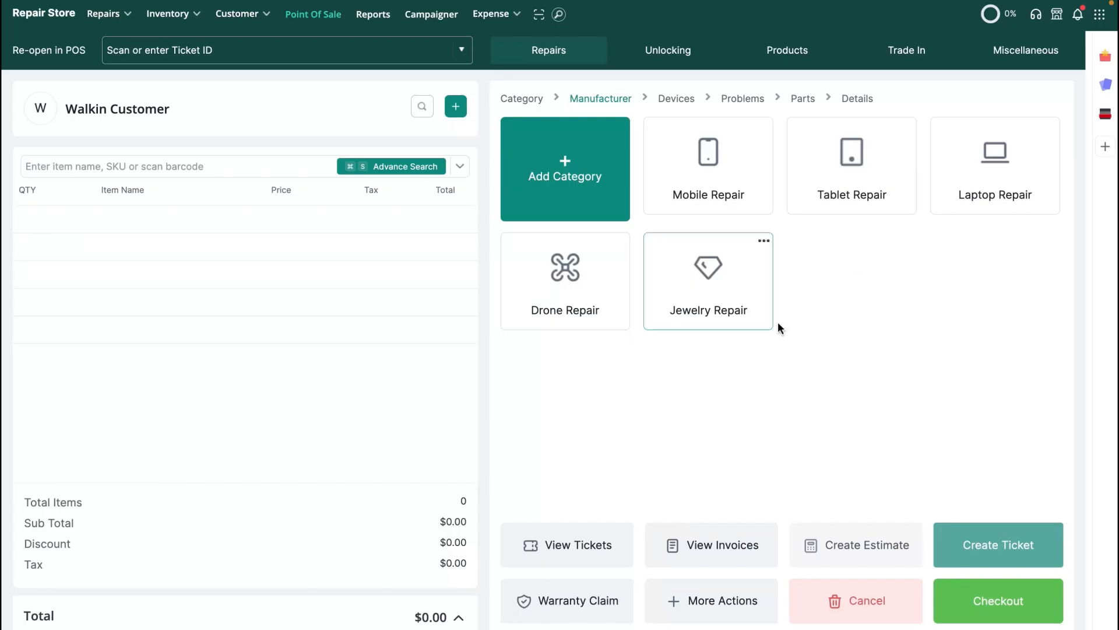
pyautogui.moveTo(634, 265)
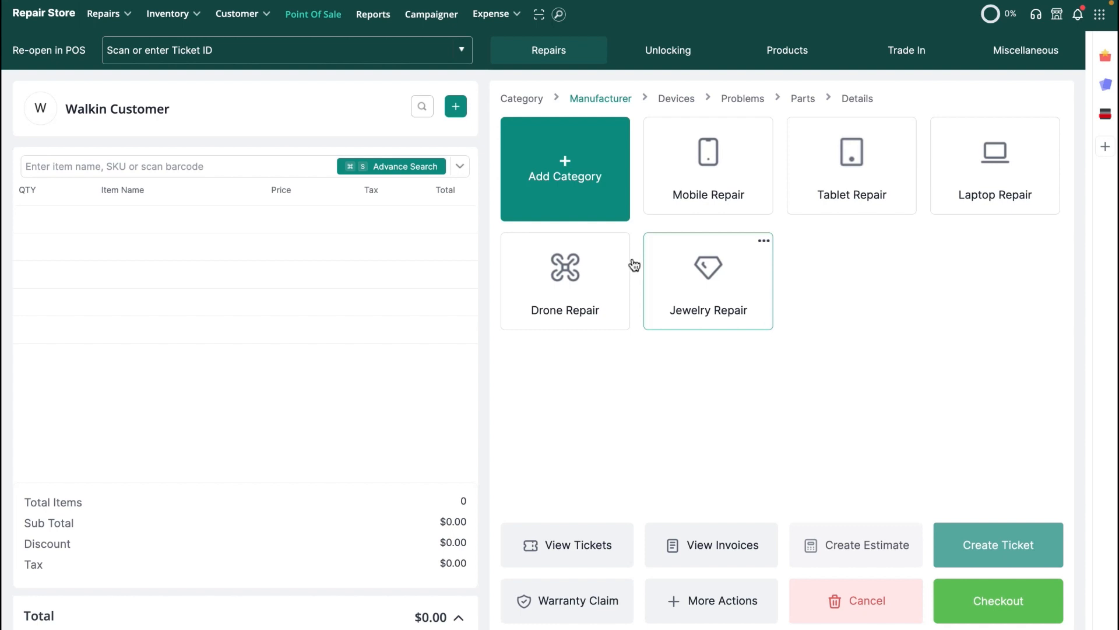
# In Inventory's Special Ordered Items list, set the Mac Screen's received date to 29 May 2024
pyautogui.click(169, 14)
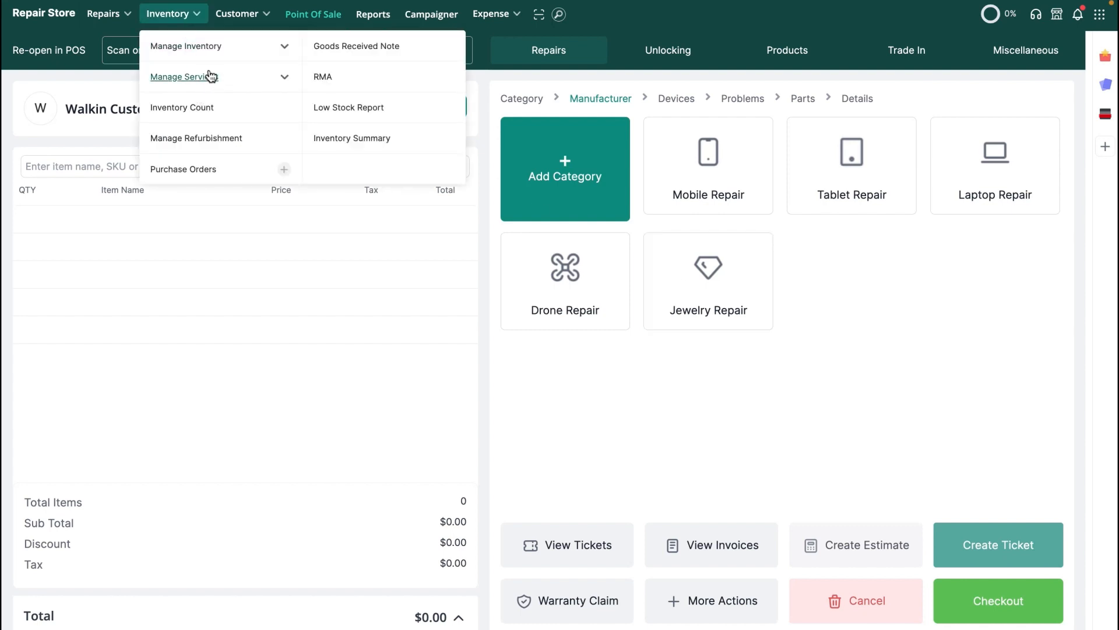
pyautogui.moveTo(285, 51)
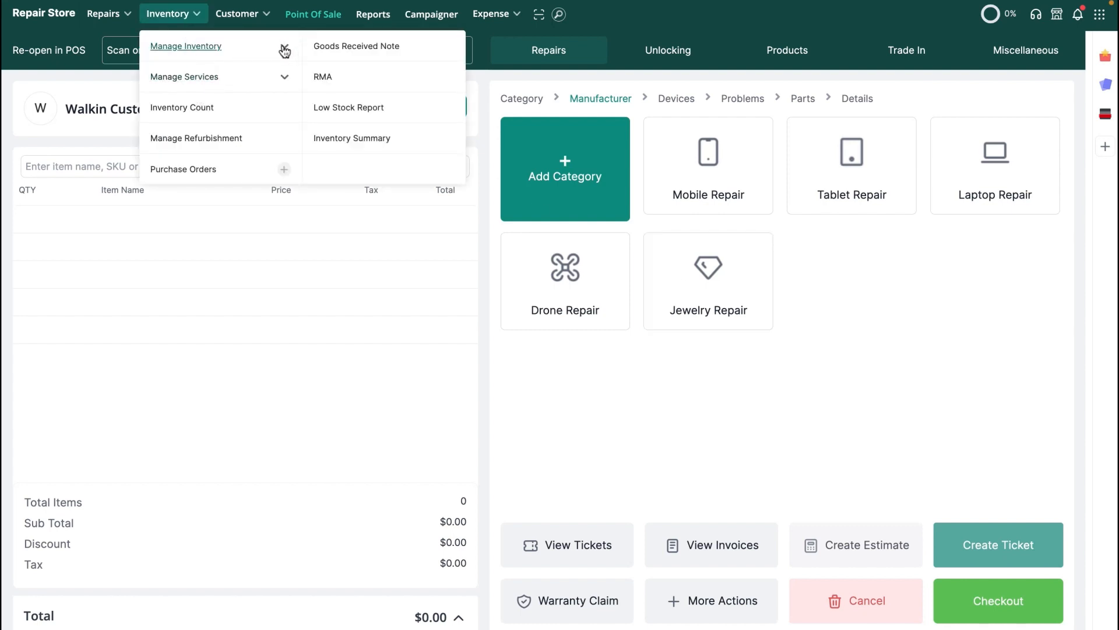
pyautogui.click(185, 46)
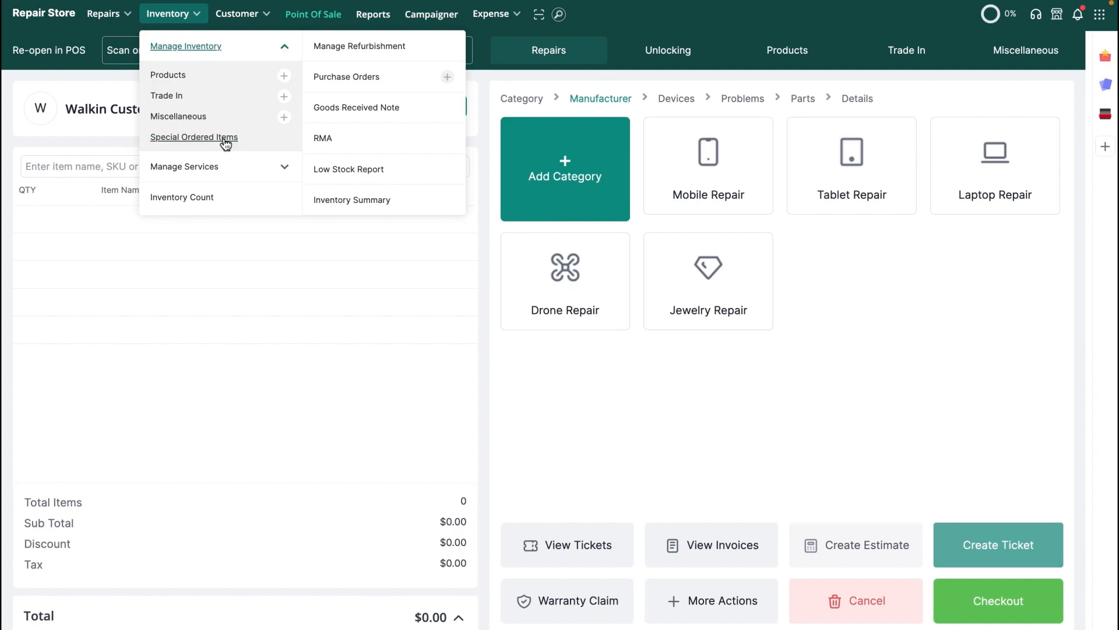
pyautogui.click(194, 137)
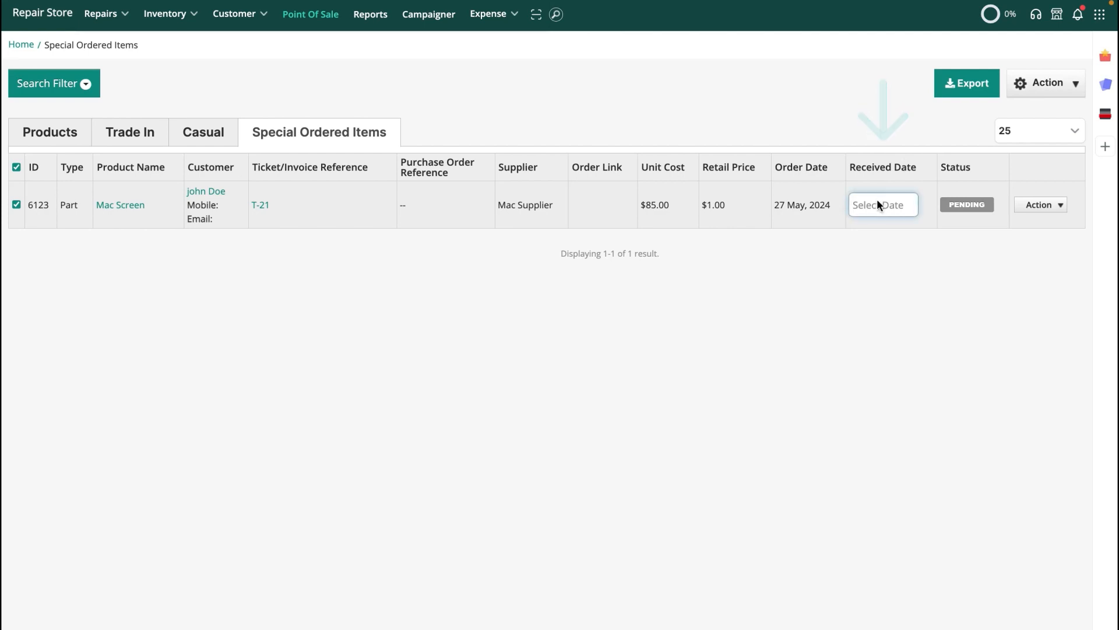
pyautogui.click(882, 205)
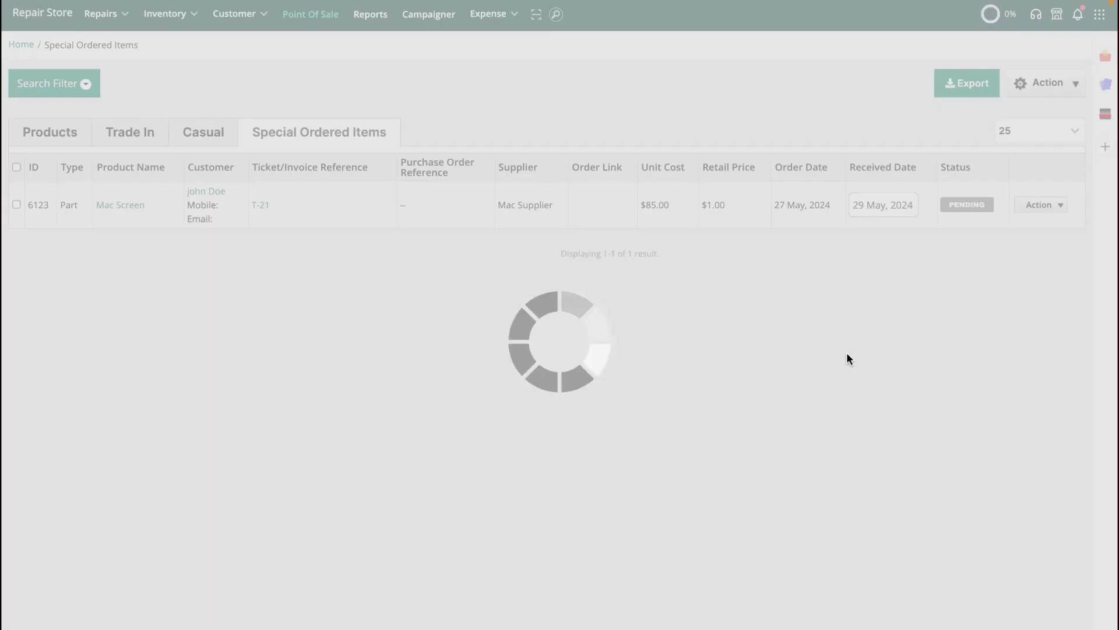